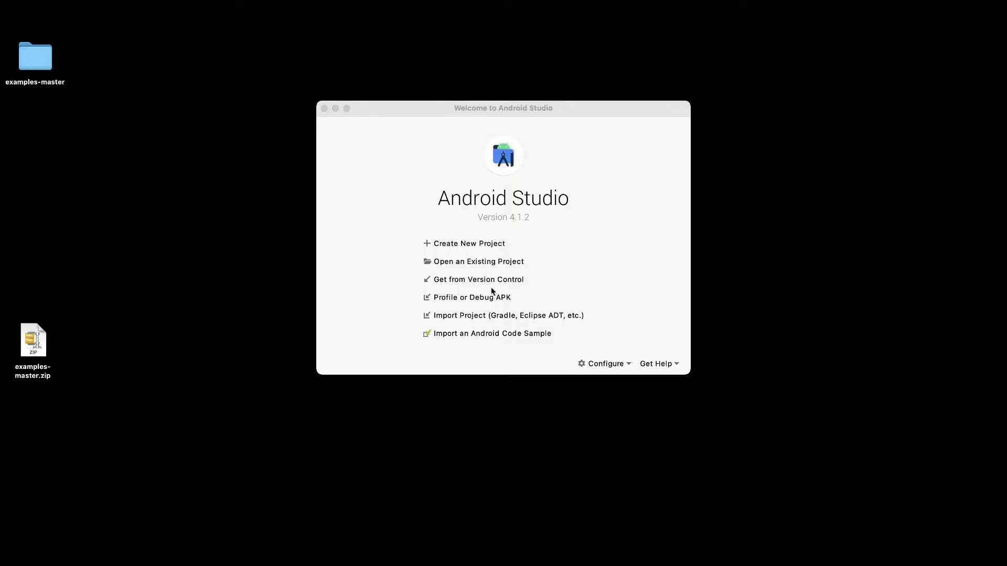
mouse_move(478, 279)
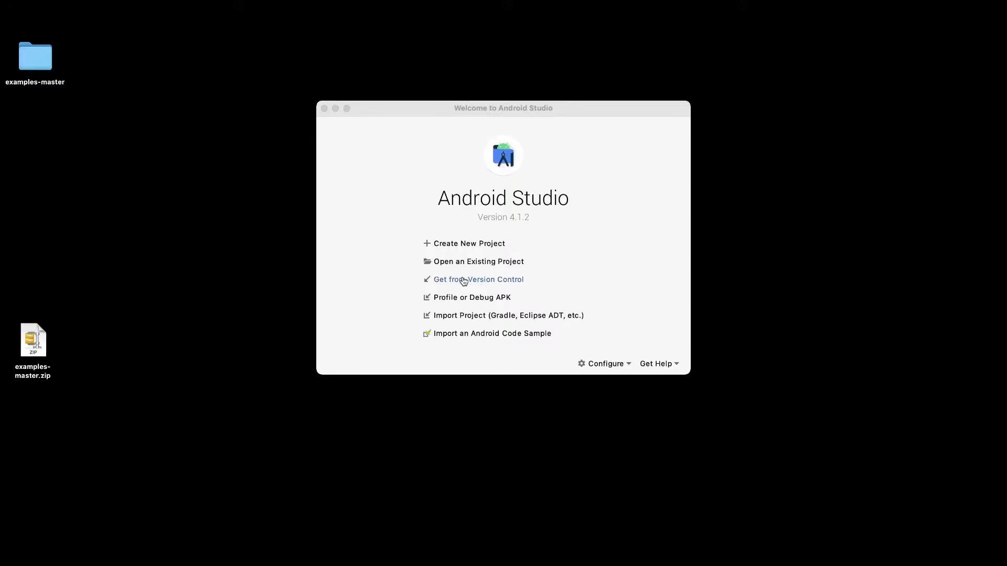
mouse_move(411, 248)
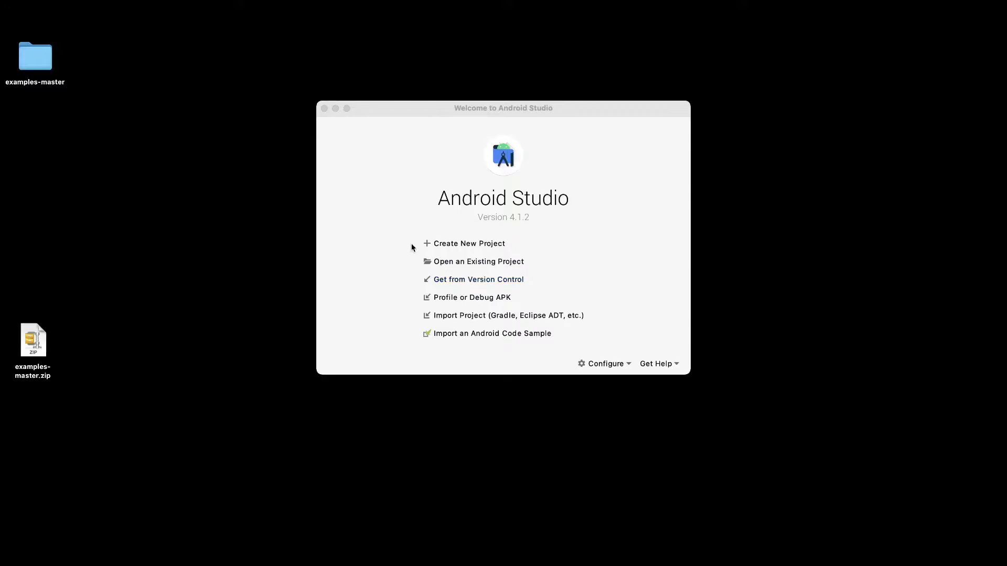
mouse_move(478, 261)
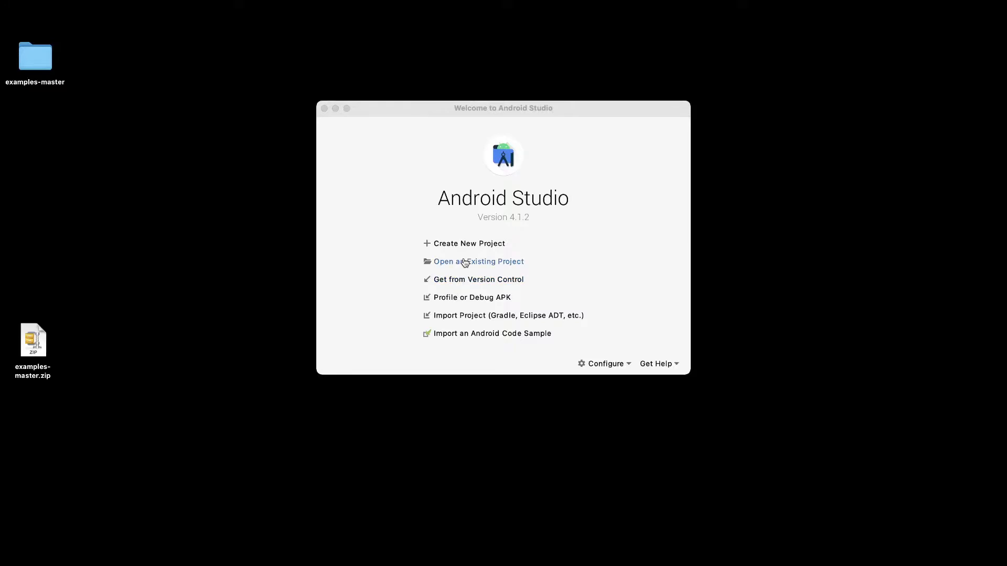
mouse_move(461, 147)
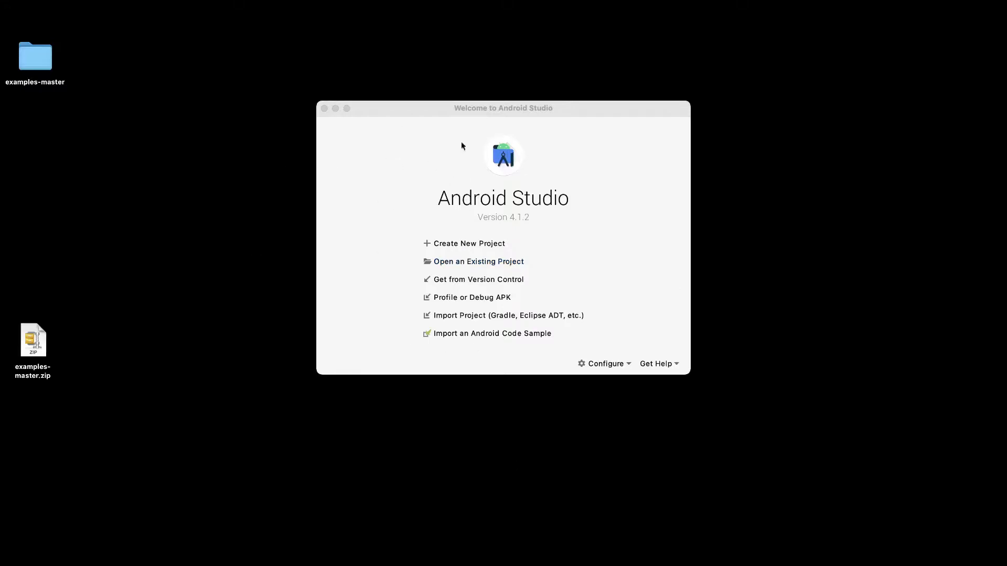
mouse_move(478, 264)
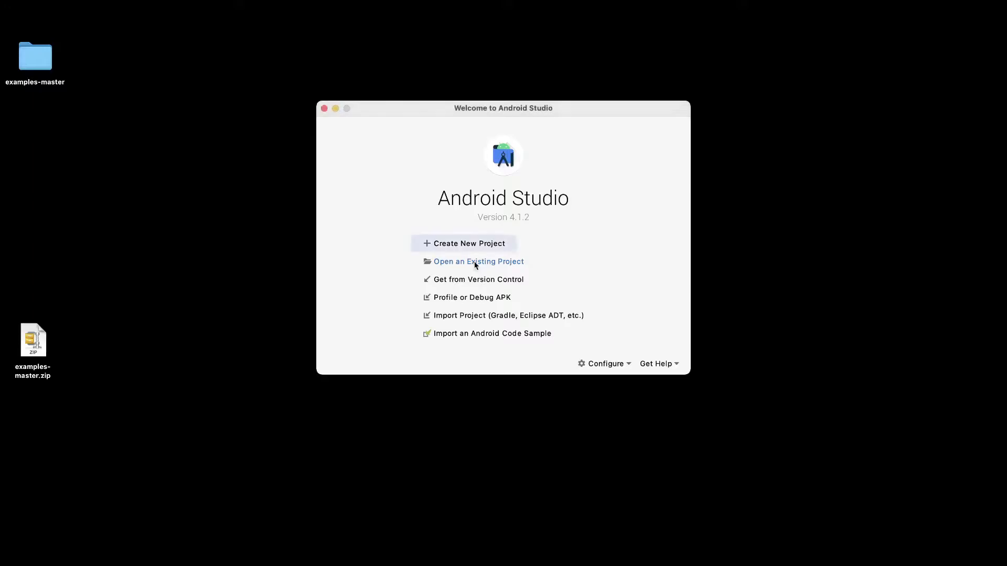
Step: Browse Desktop › examples-master › lite › examples › posenet › android as the existing project to open
left_click(478, 261)
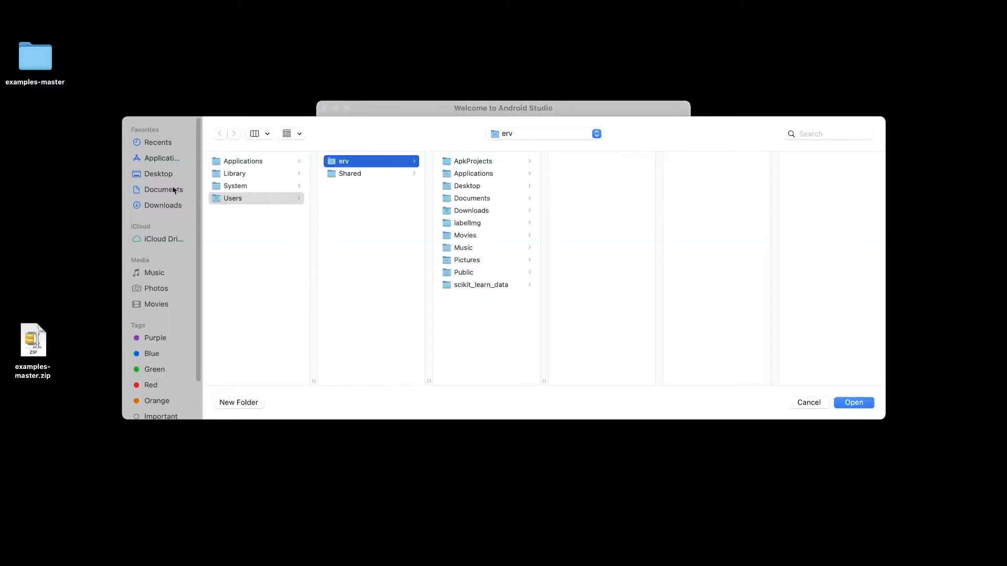
left_click(159, 173)
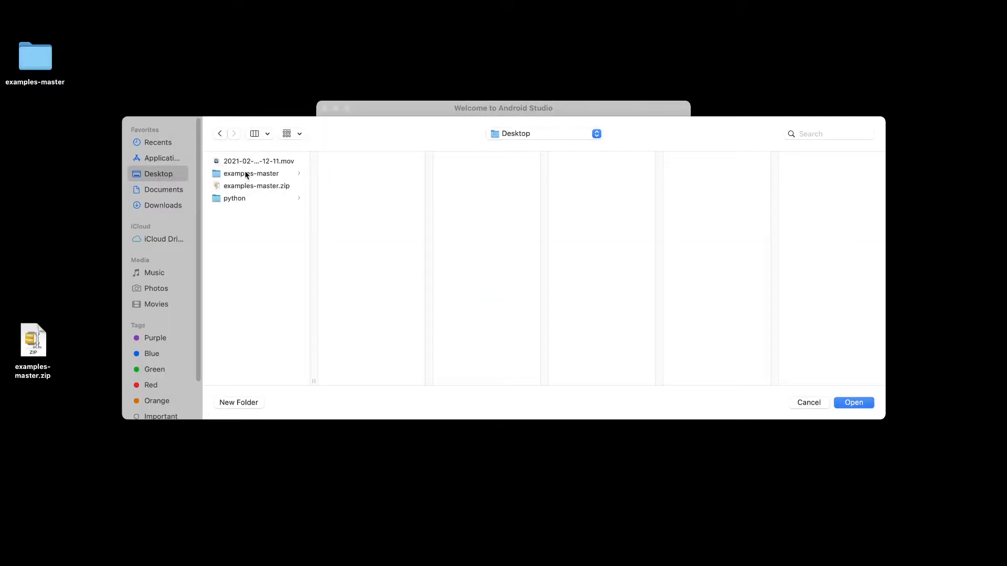
left_click(251, 173)
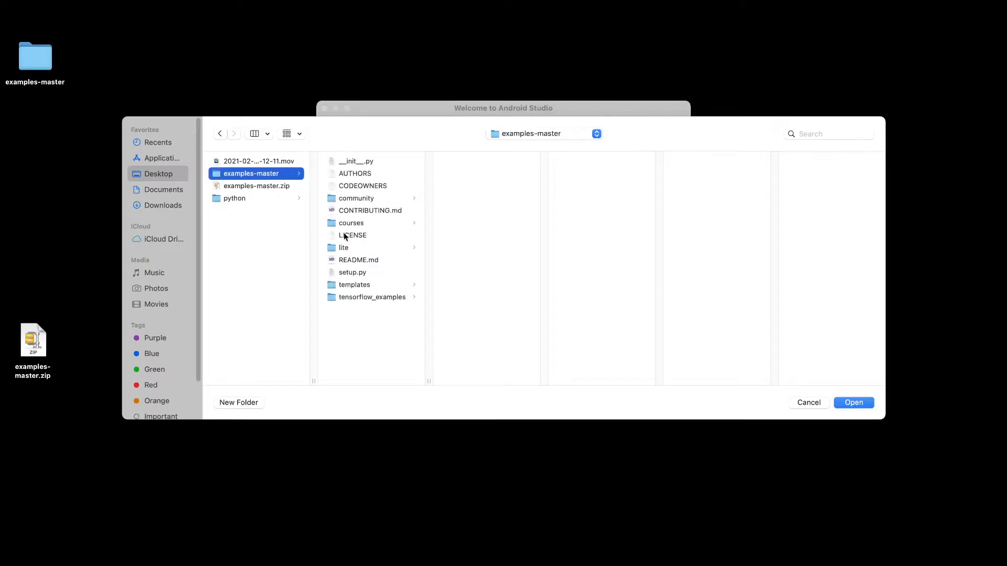
left_click(344, 247)
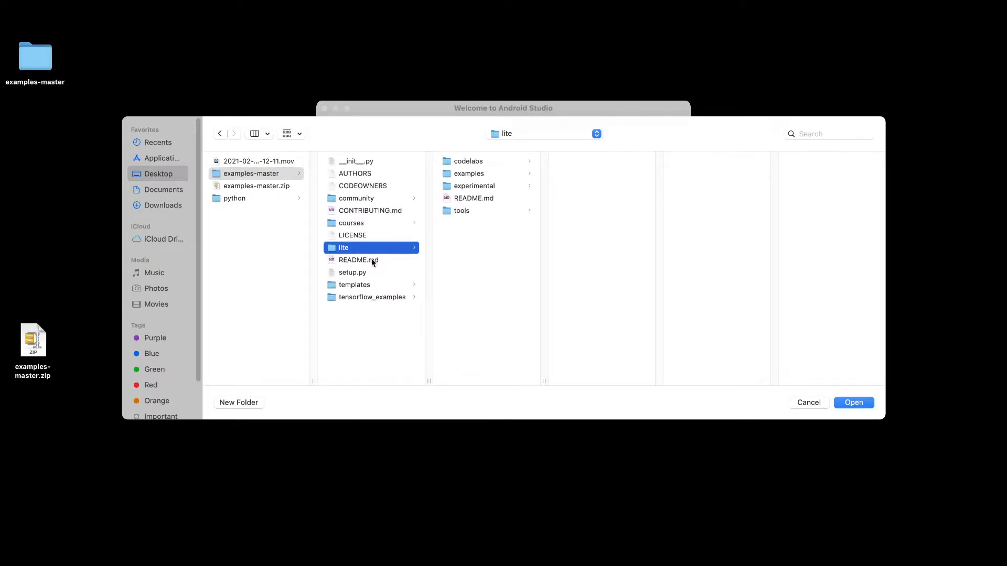
left_click(468, 173)
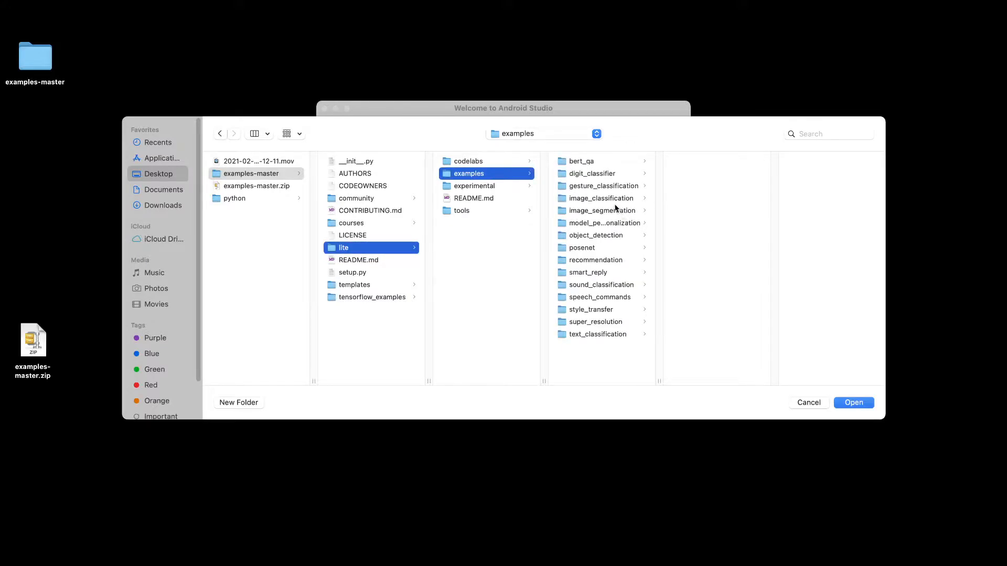
mouse_move(594, 271)
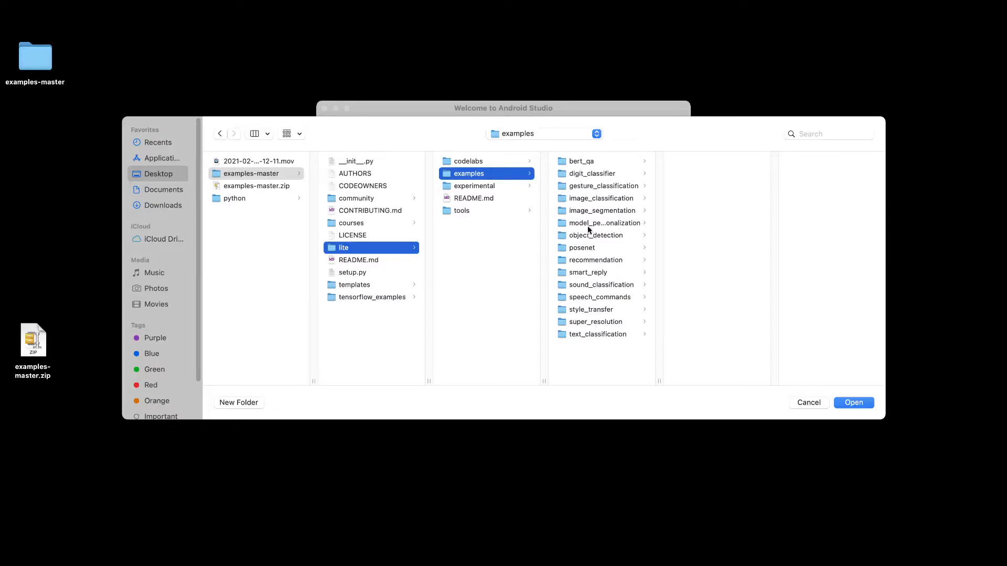
mouse_move(584, 194)
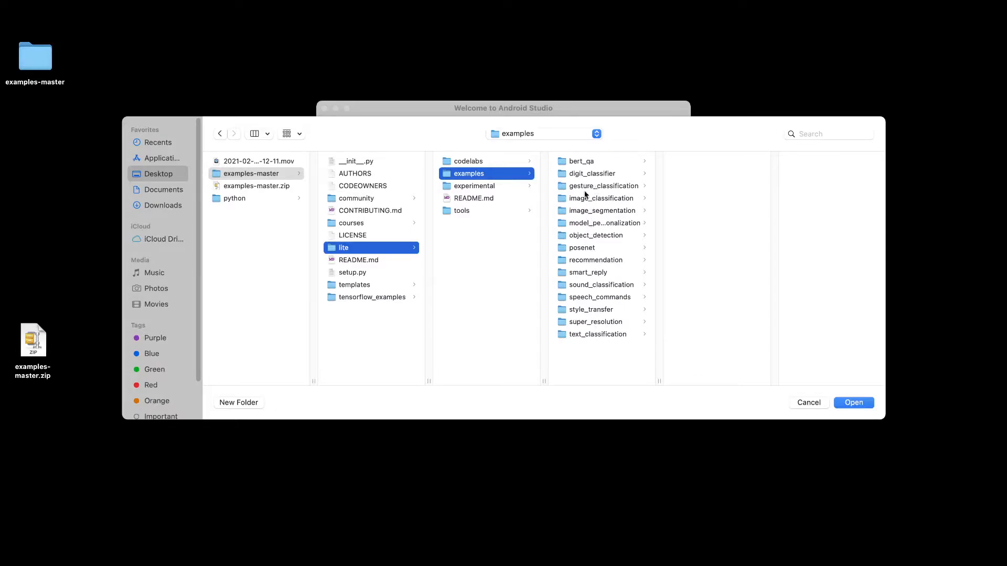
left_click(581, 247)
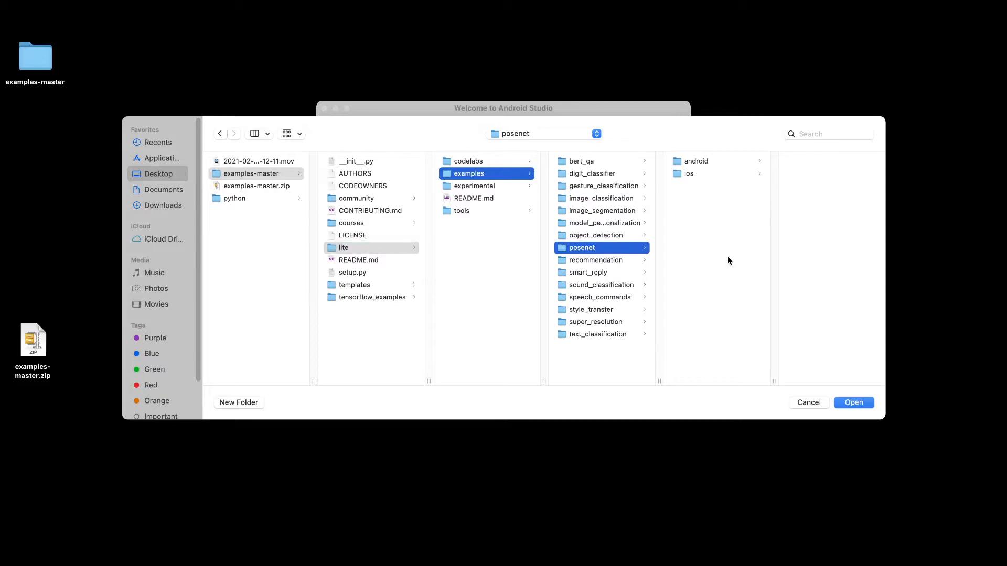
left_click(696, 161)
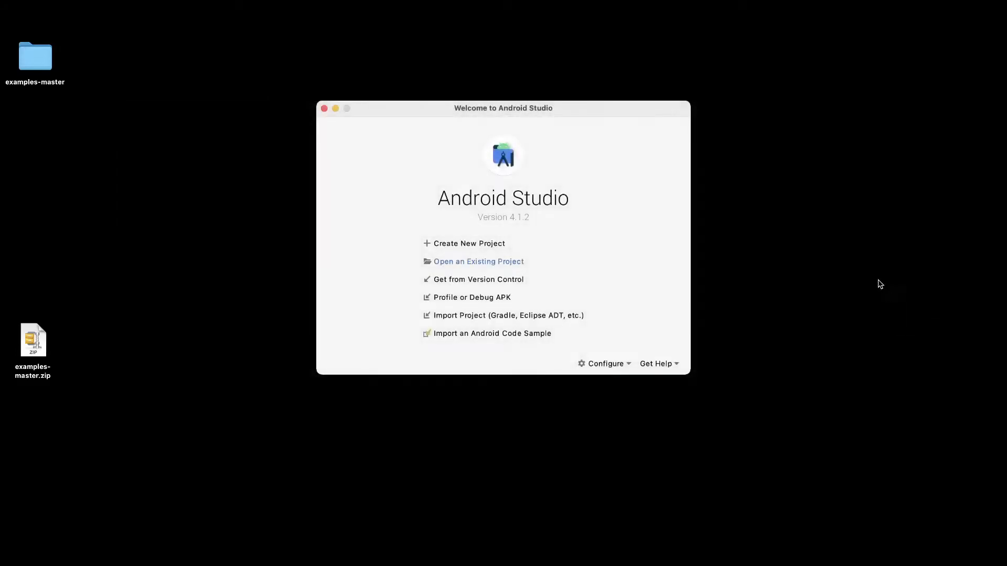
Step: Open the PoseNet project, dismiss the tip, and select the samsung SM-M307F as run device
left_click(478, 261)
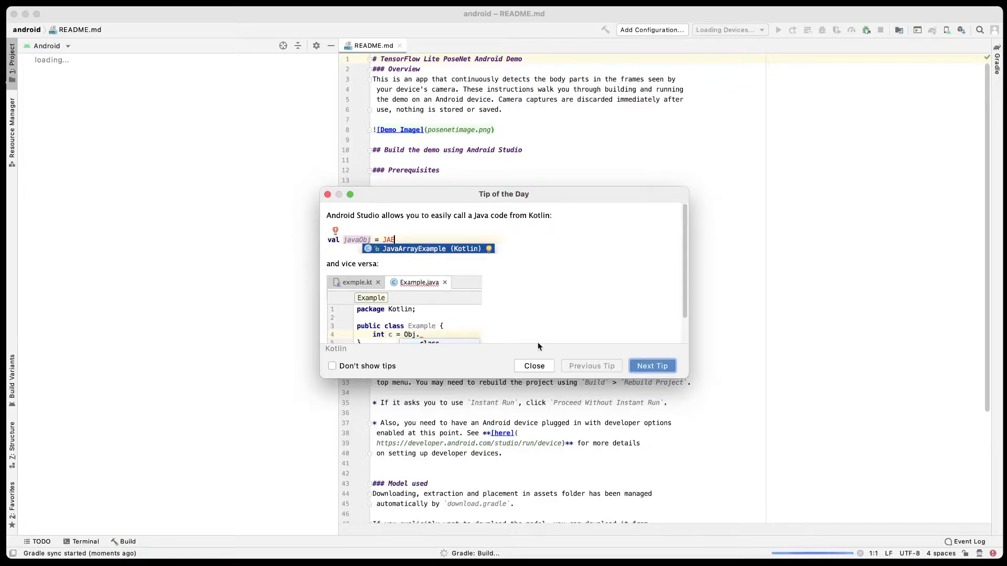
left_click(533, 365)
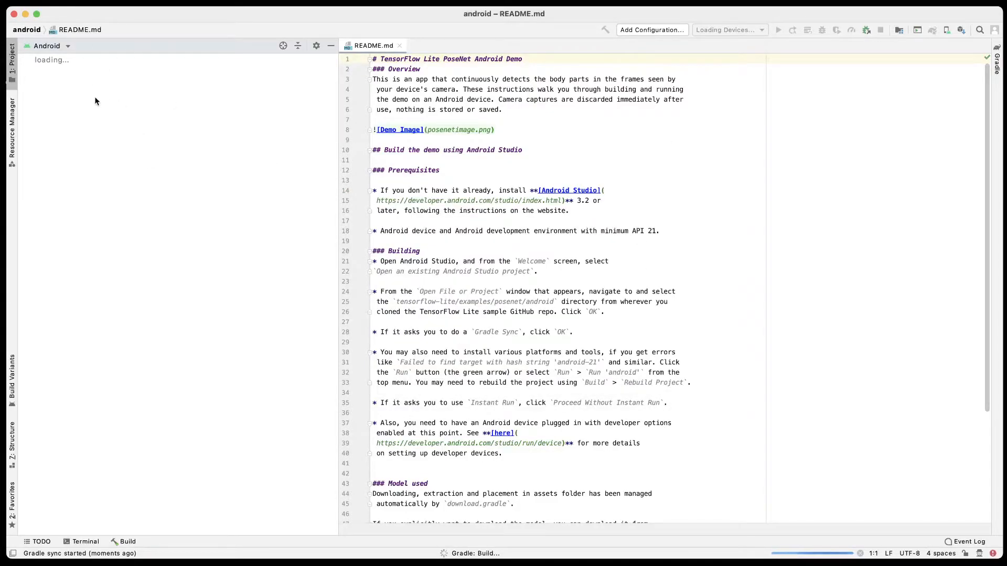
mouse_move(103, 91)
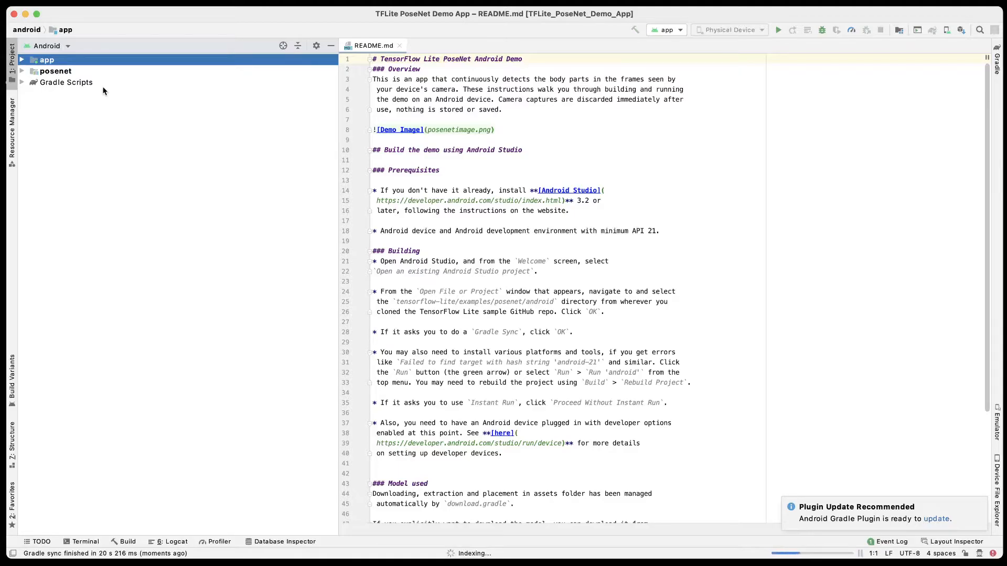
left_click(729, 29)
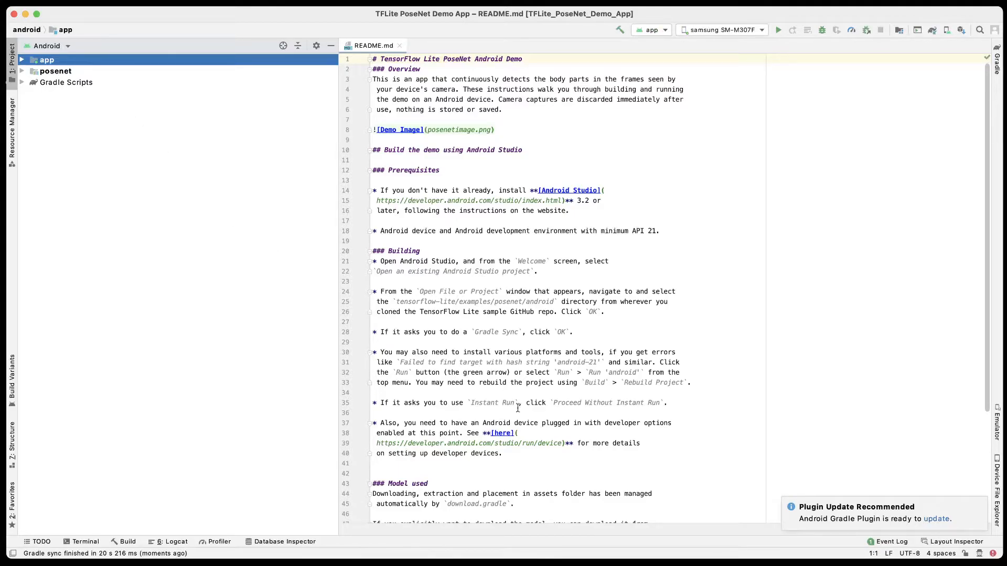
mouse_move(941, 524)
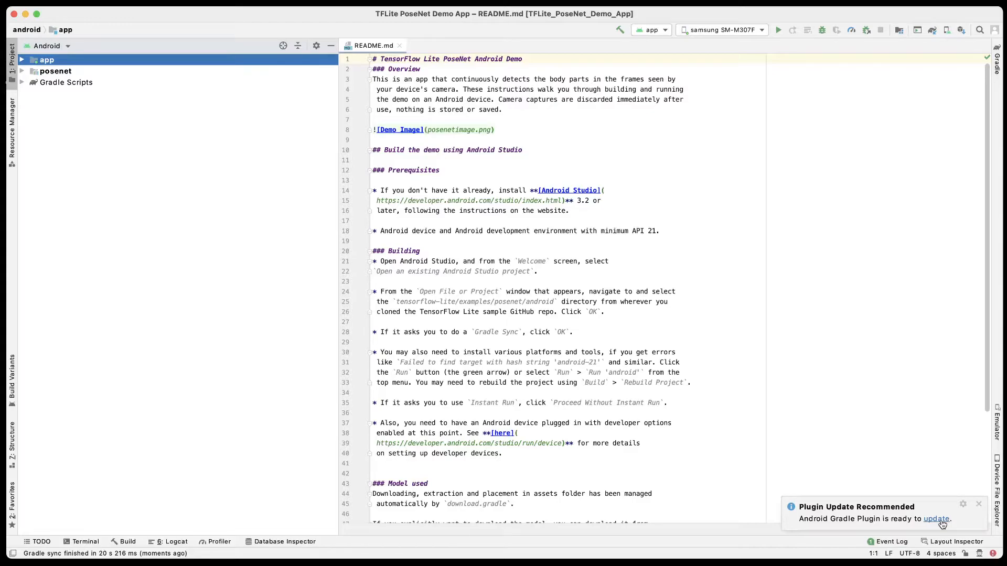
Step: Review and dismiss the recommended Gradle plugin update prompt
left_click(938, 519)
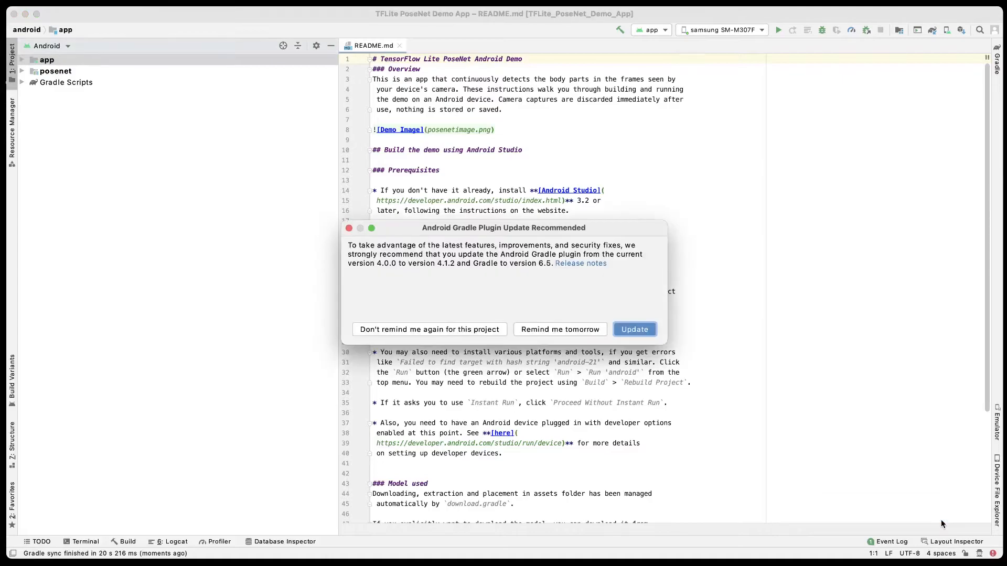
left_click(633, 328)
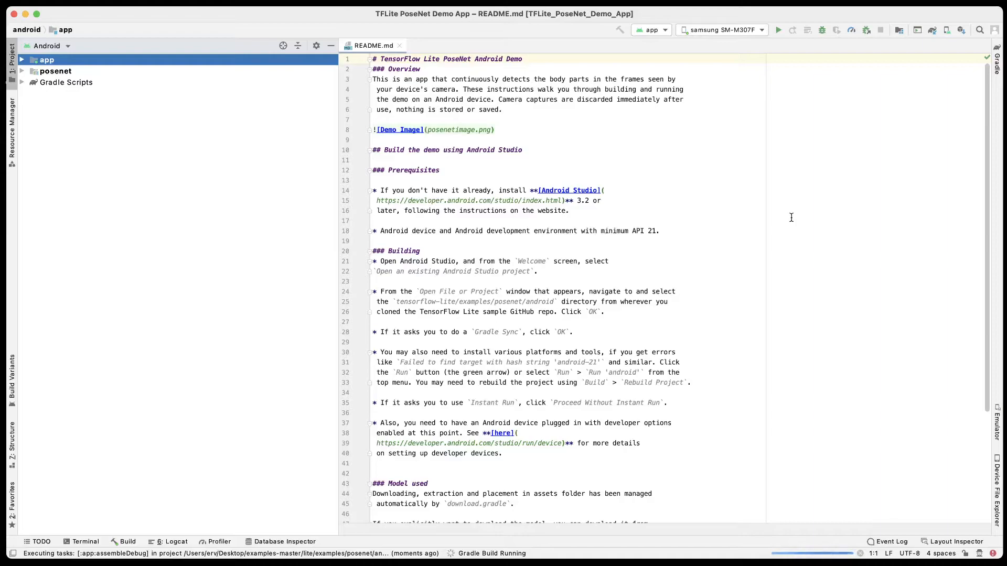
mouse_move(147, 554)
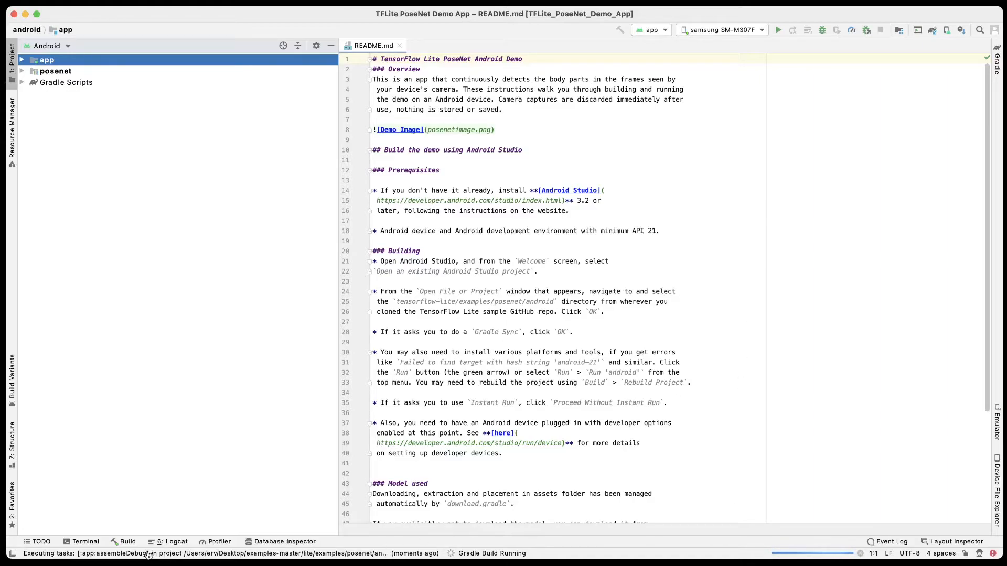
mouse_move(61, 562)
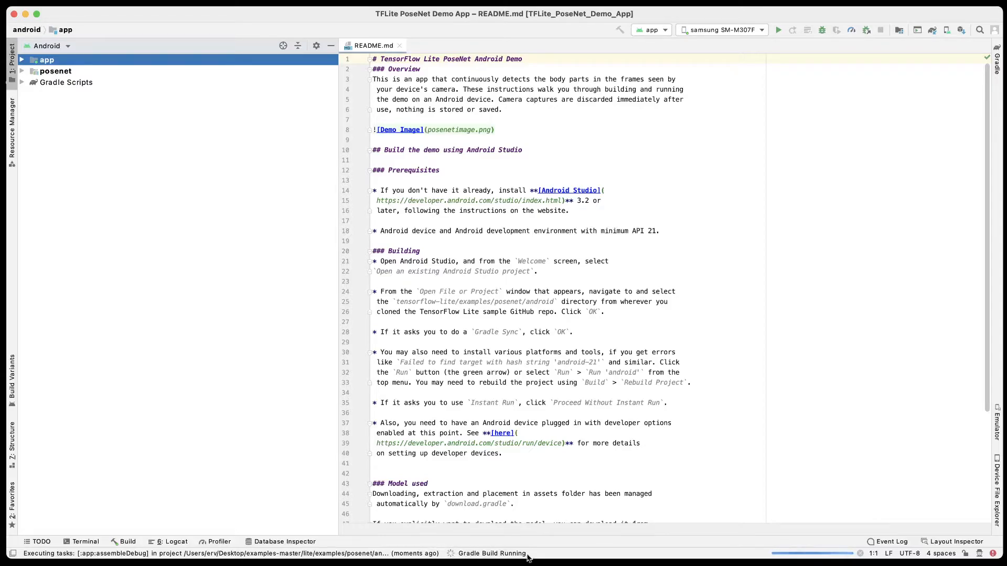
mouse_move(494, 544)
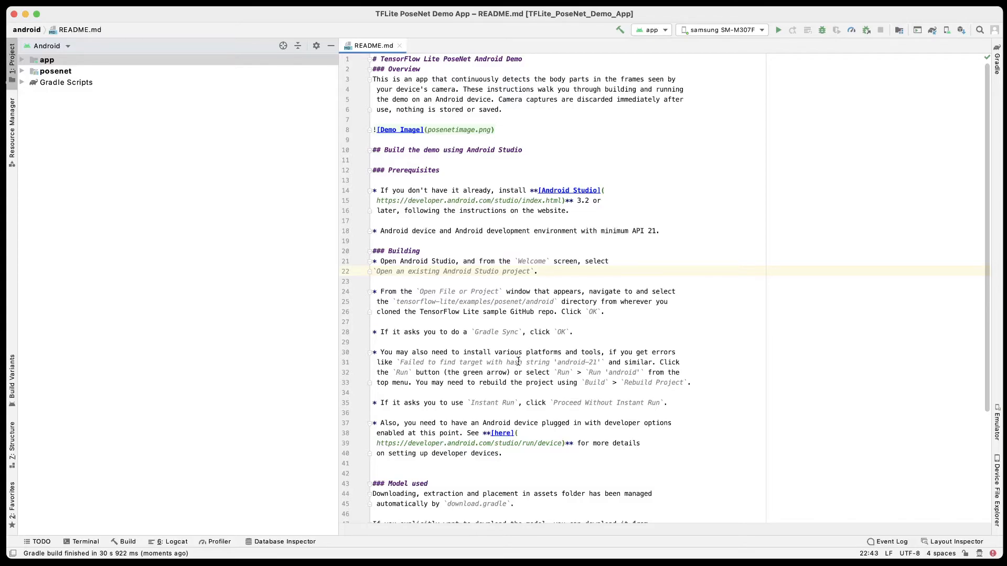
mouse_move(661, 210)
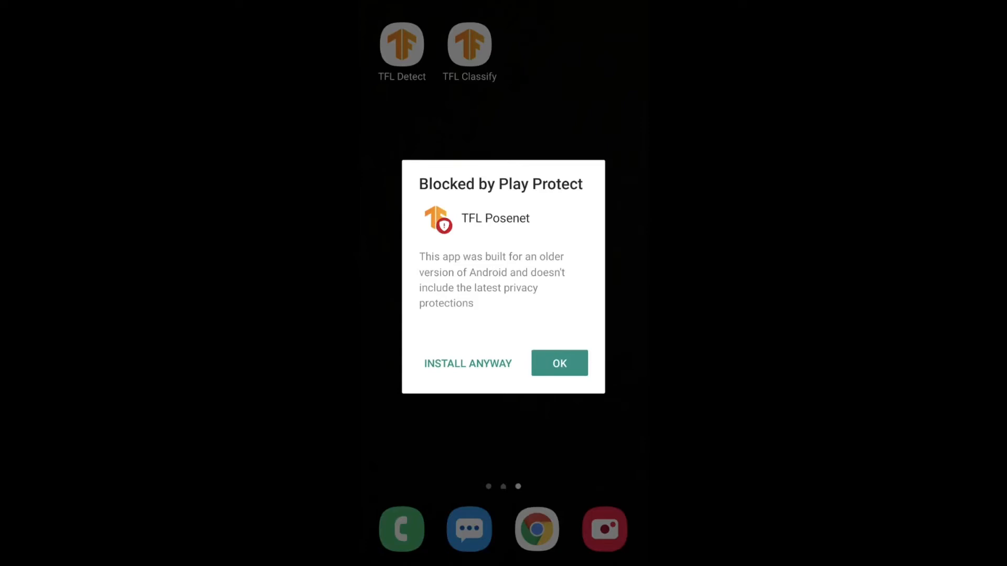
Step: Install TFL Posenet despite Play Protect, answer the scan prompt, and allow camera access
left_click(467, 364)
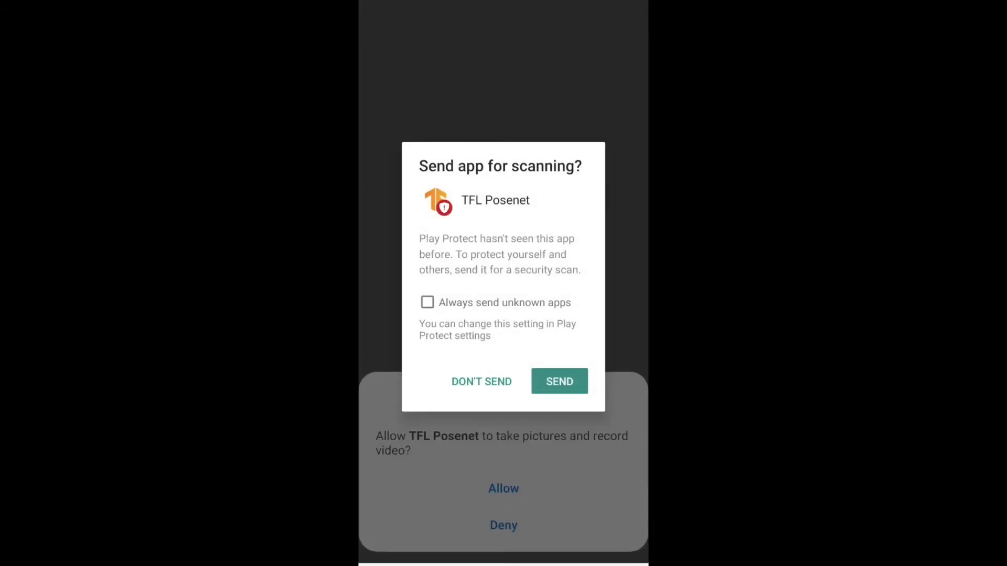
left_click(481, 382)
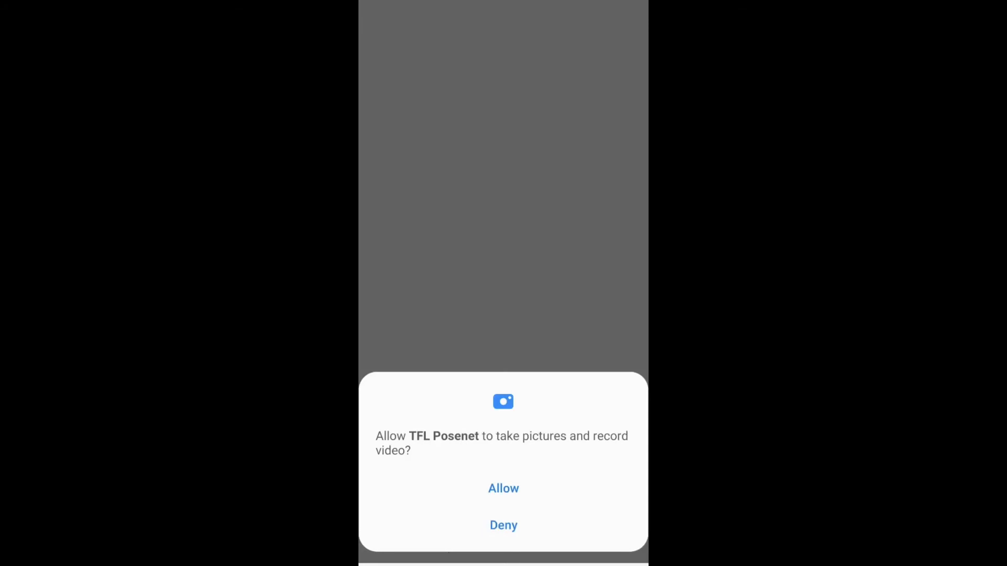
left_click(504, 488)
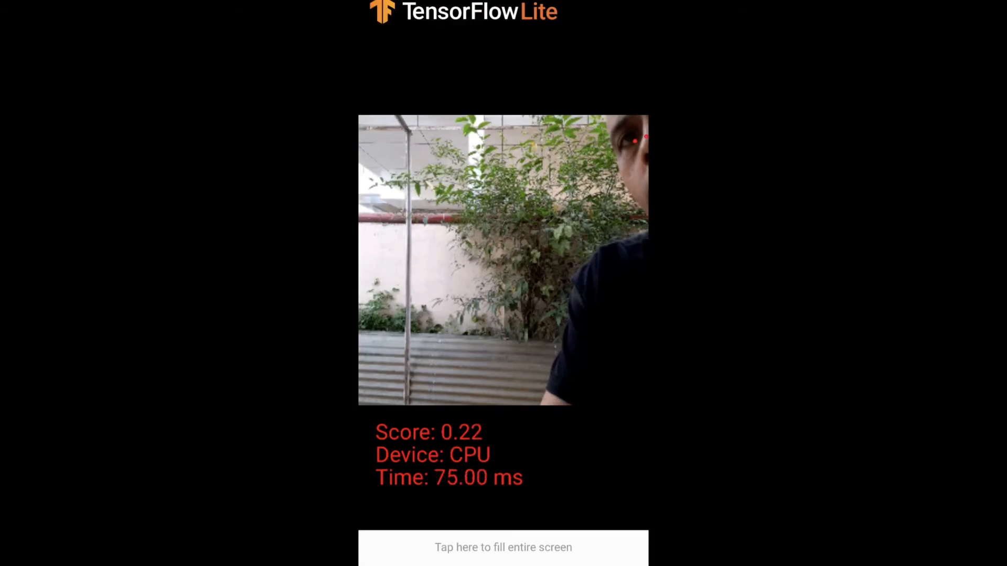